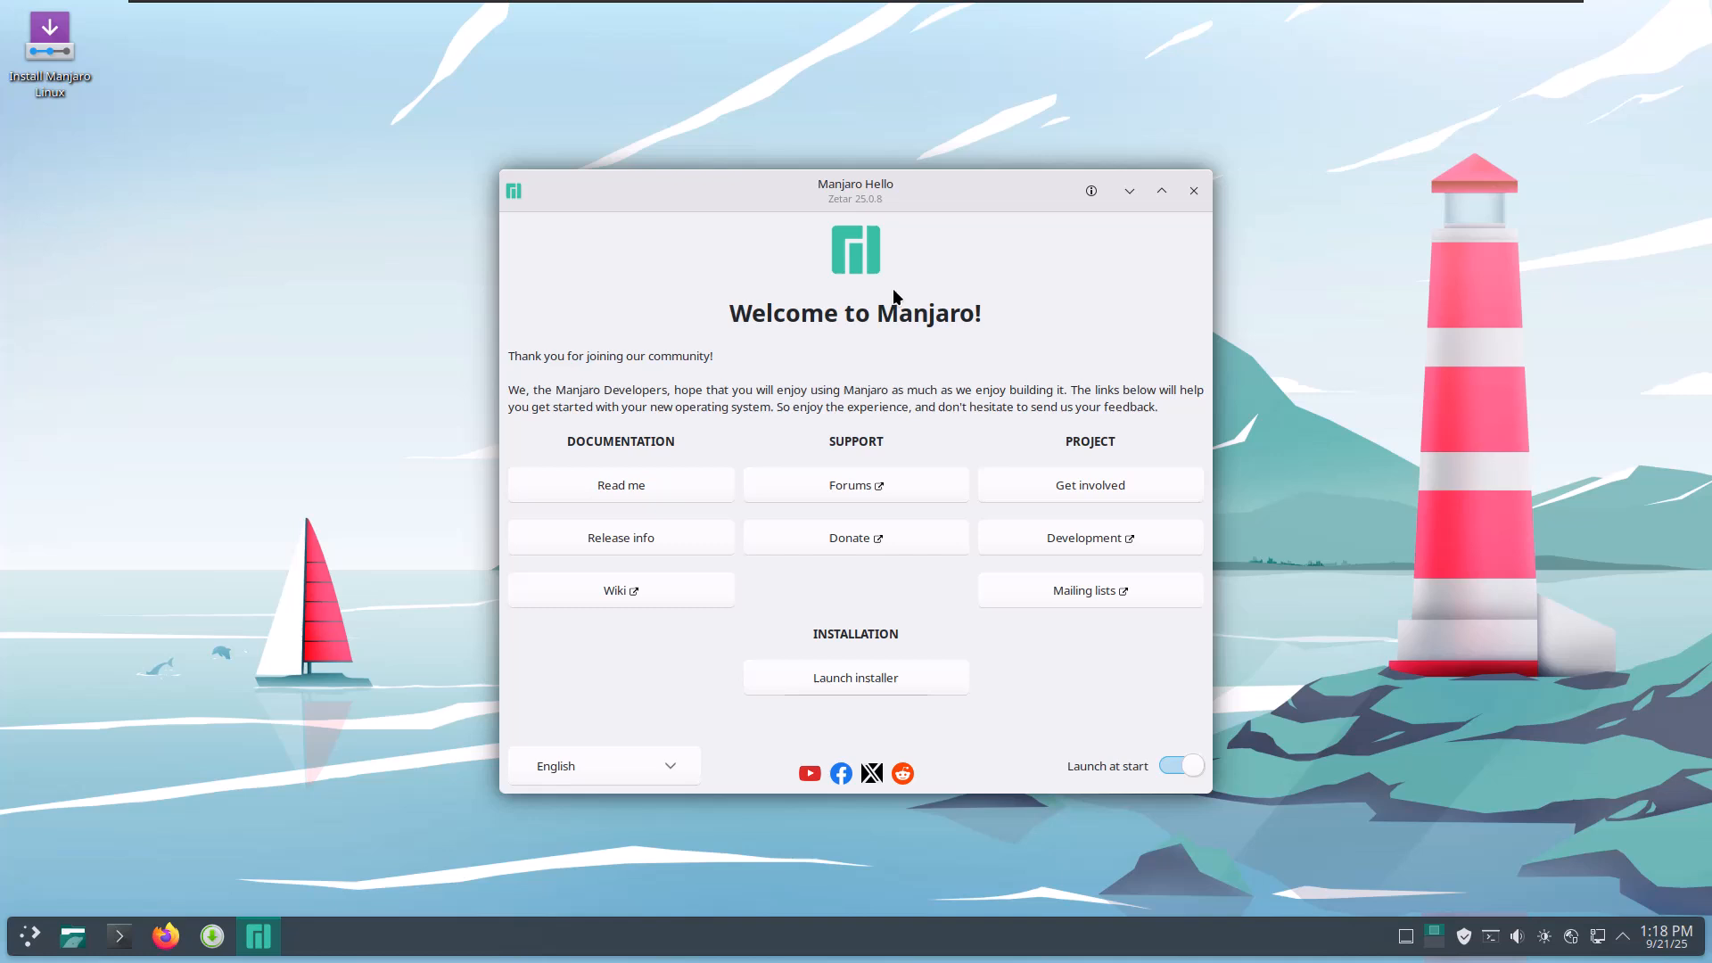
- Launch Firefox from the taskbar and skip its first-run welcome page
click(166, 935)
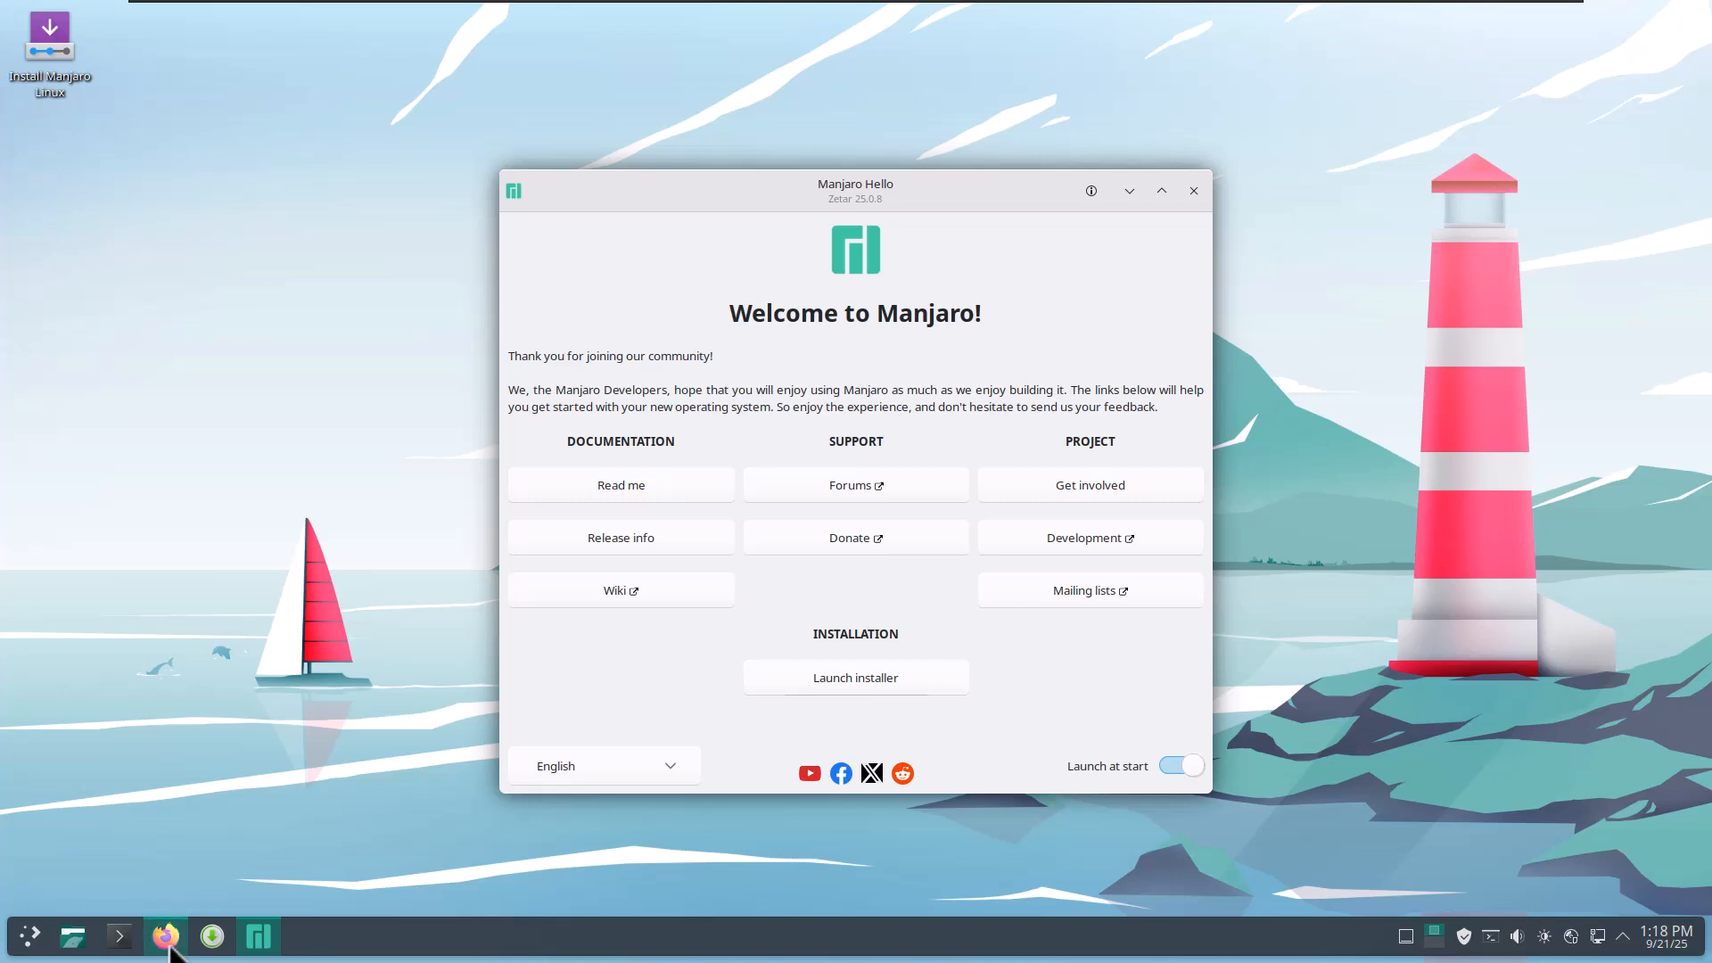
click(165, 935)
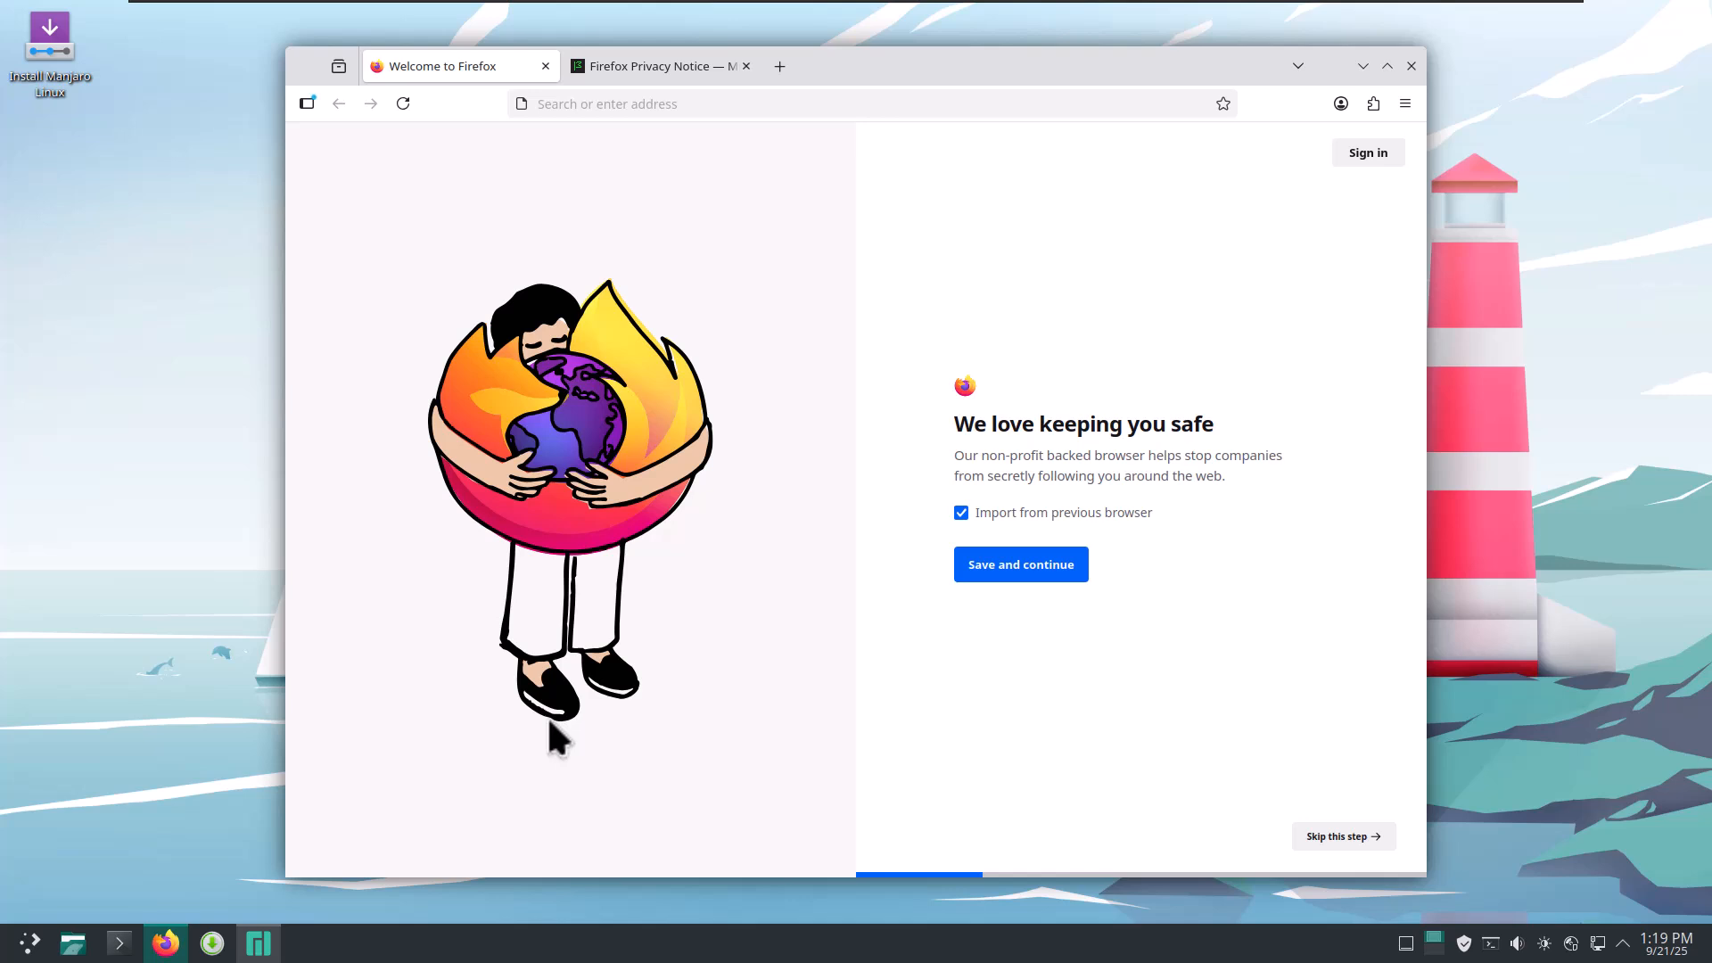
click(1386, 65)
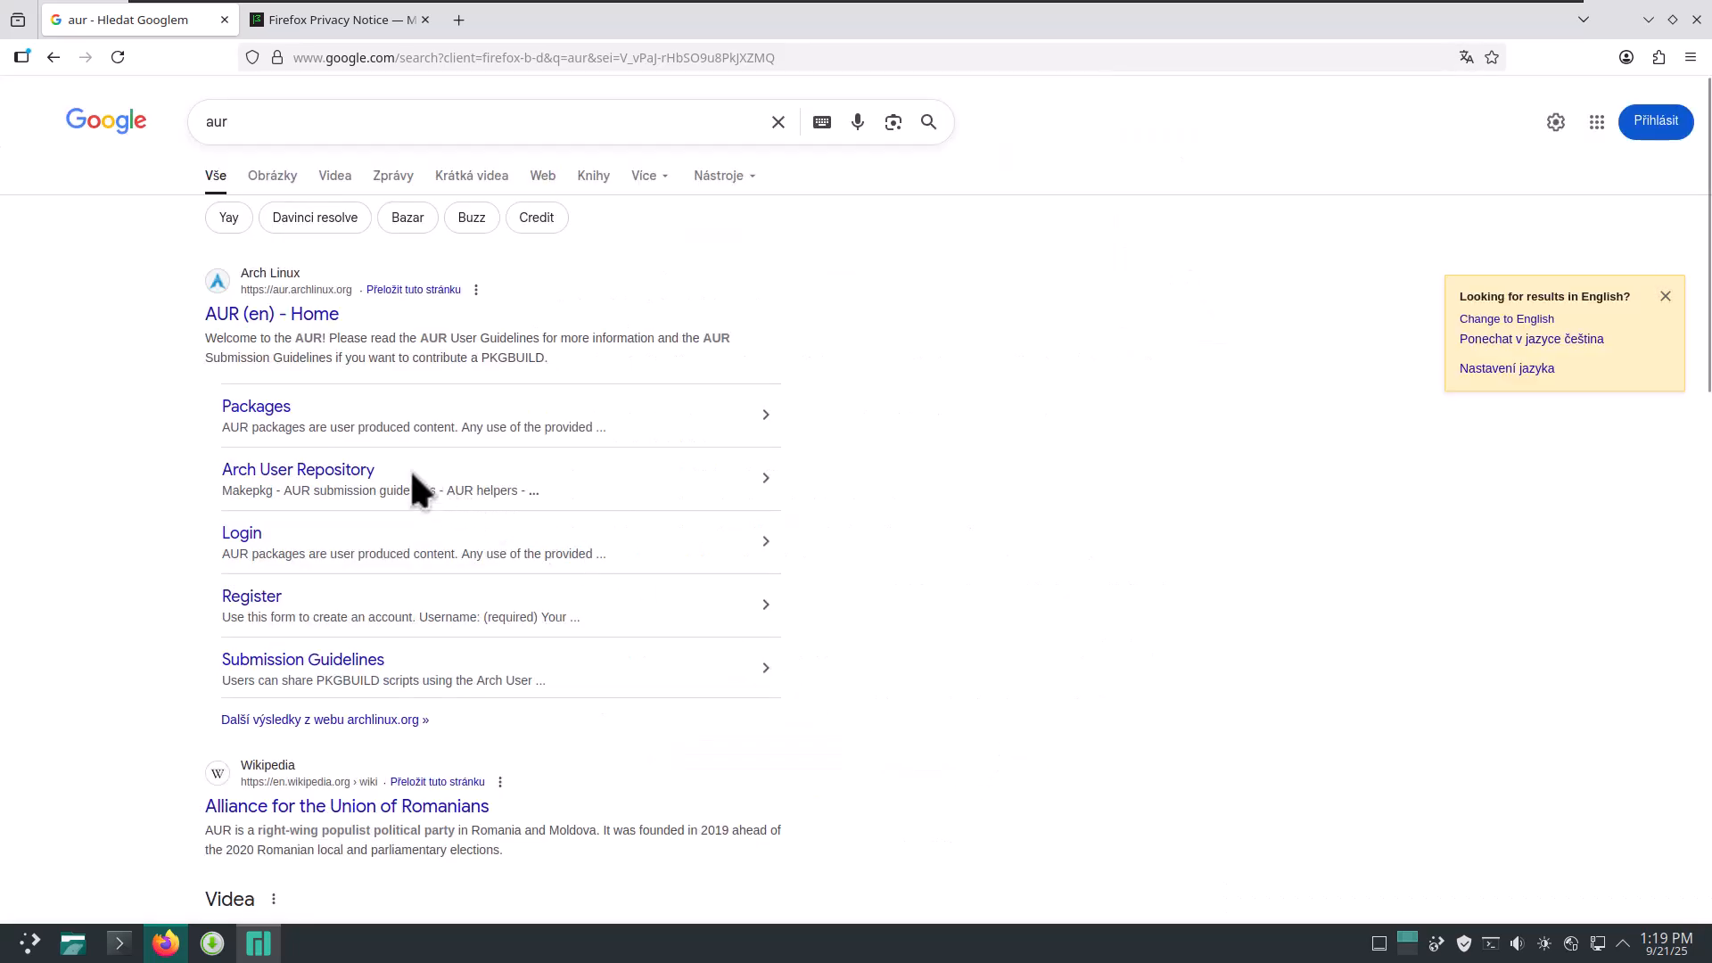
click(297, 470)
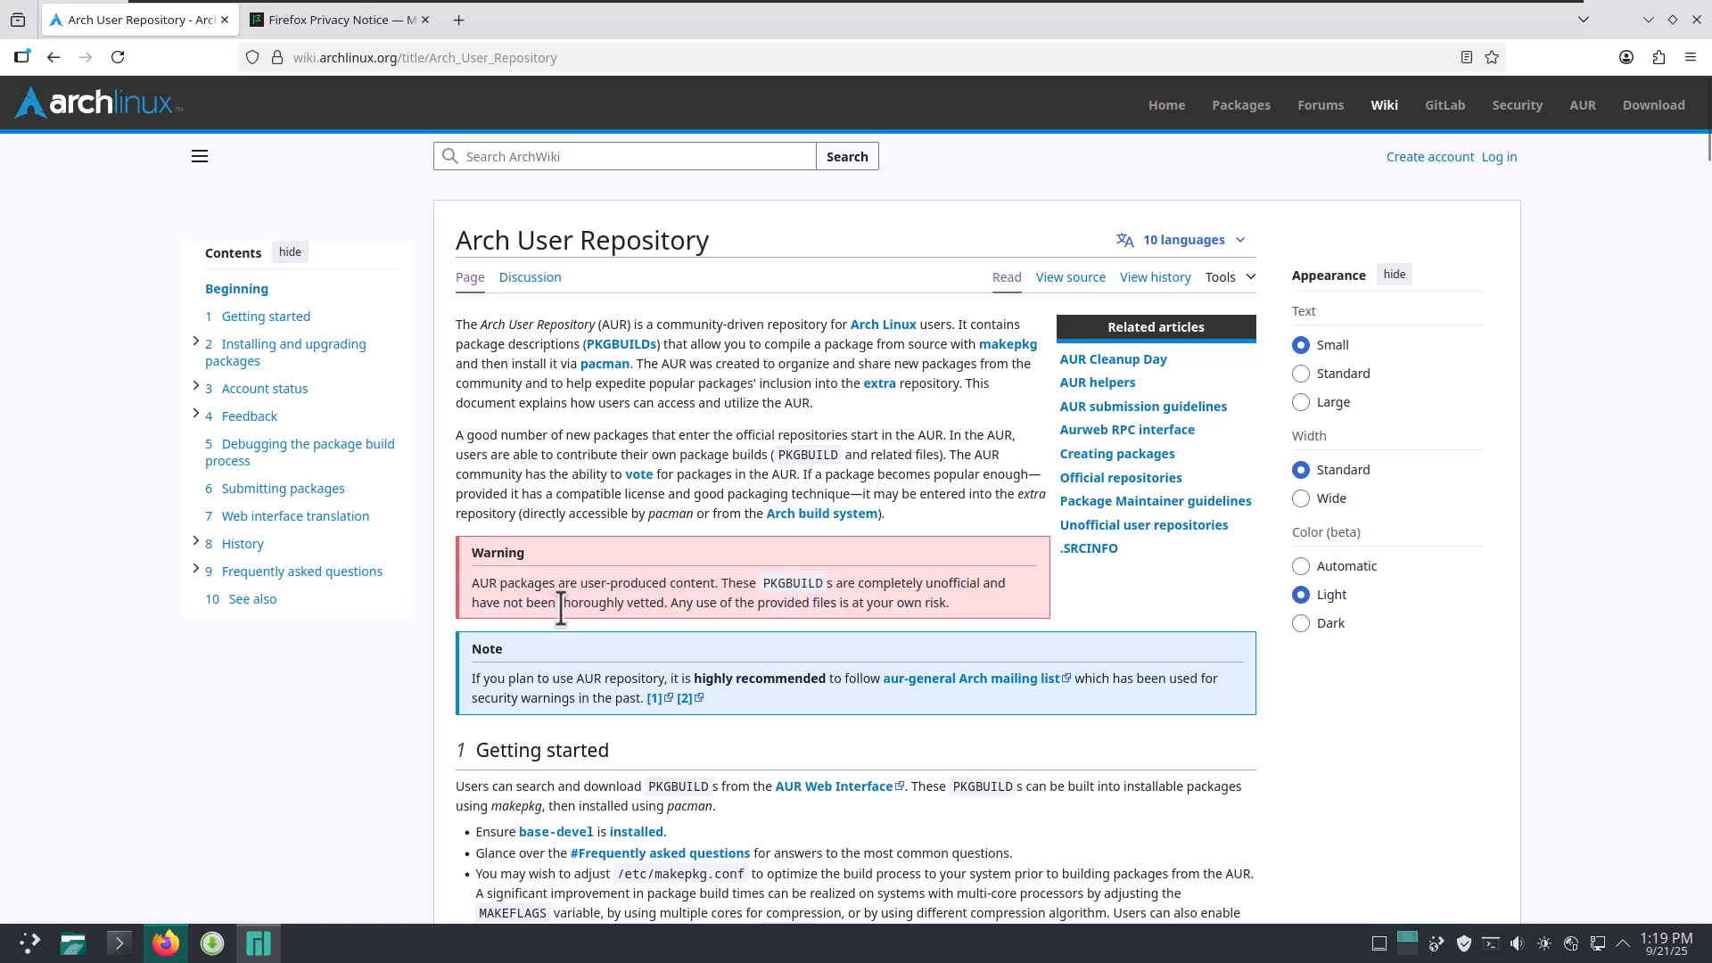
mouse_move(572, 631)
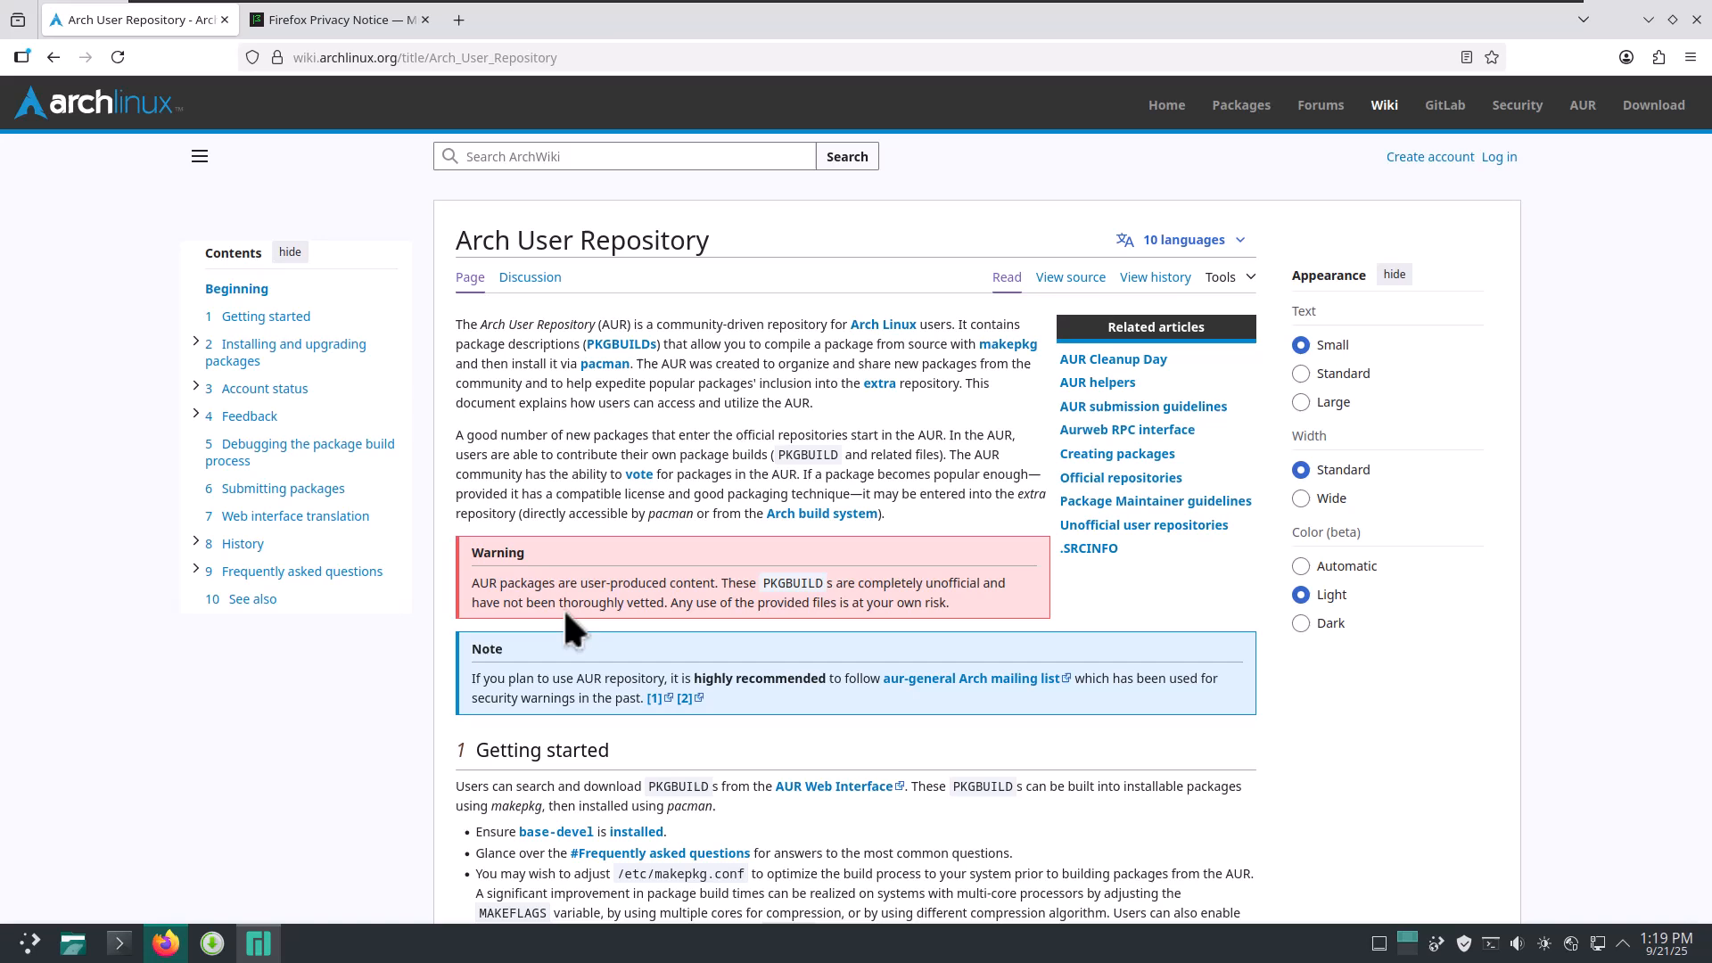
mouse_move(650, 631)
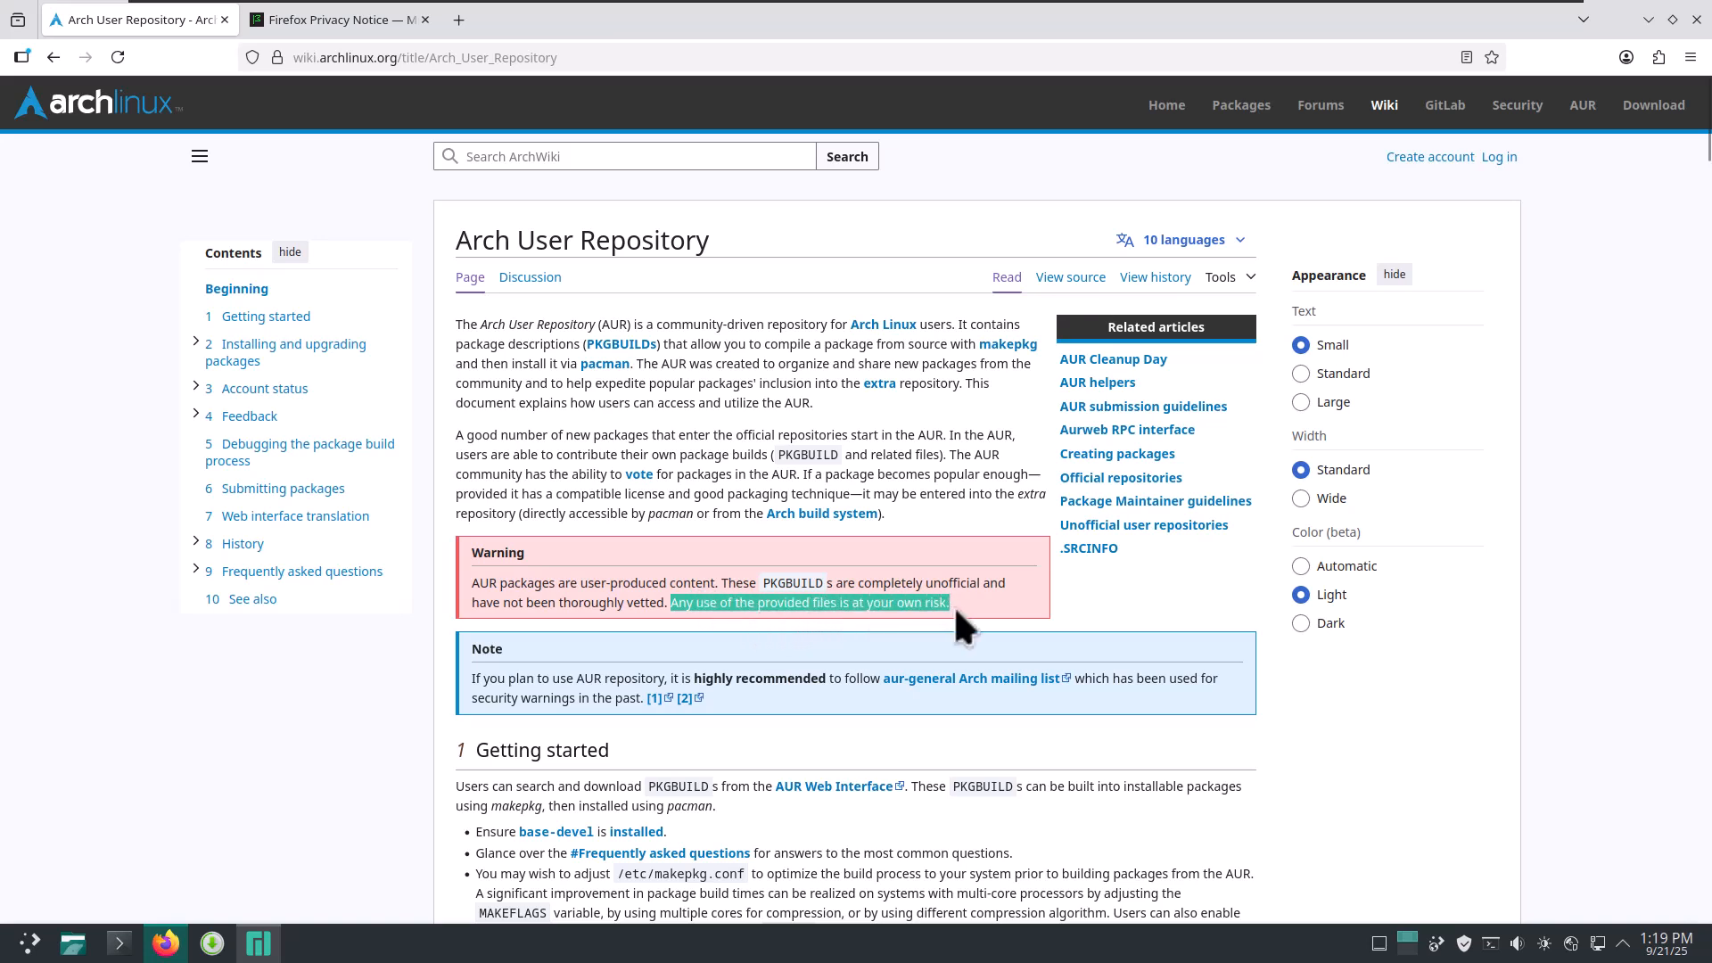
mouse_move(961, 632)
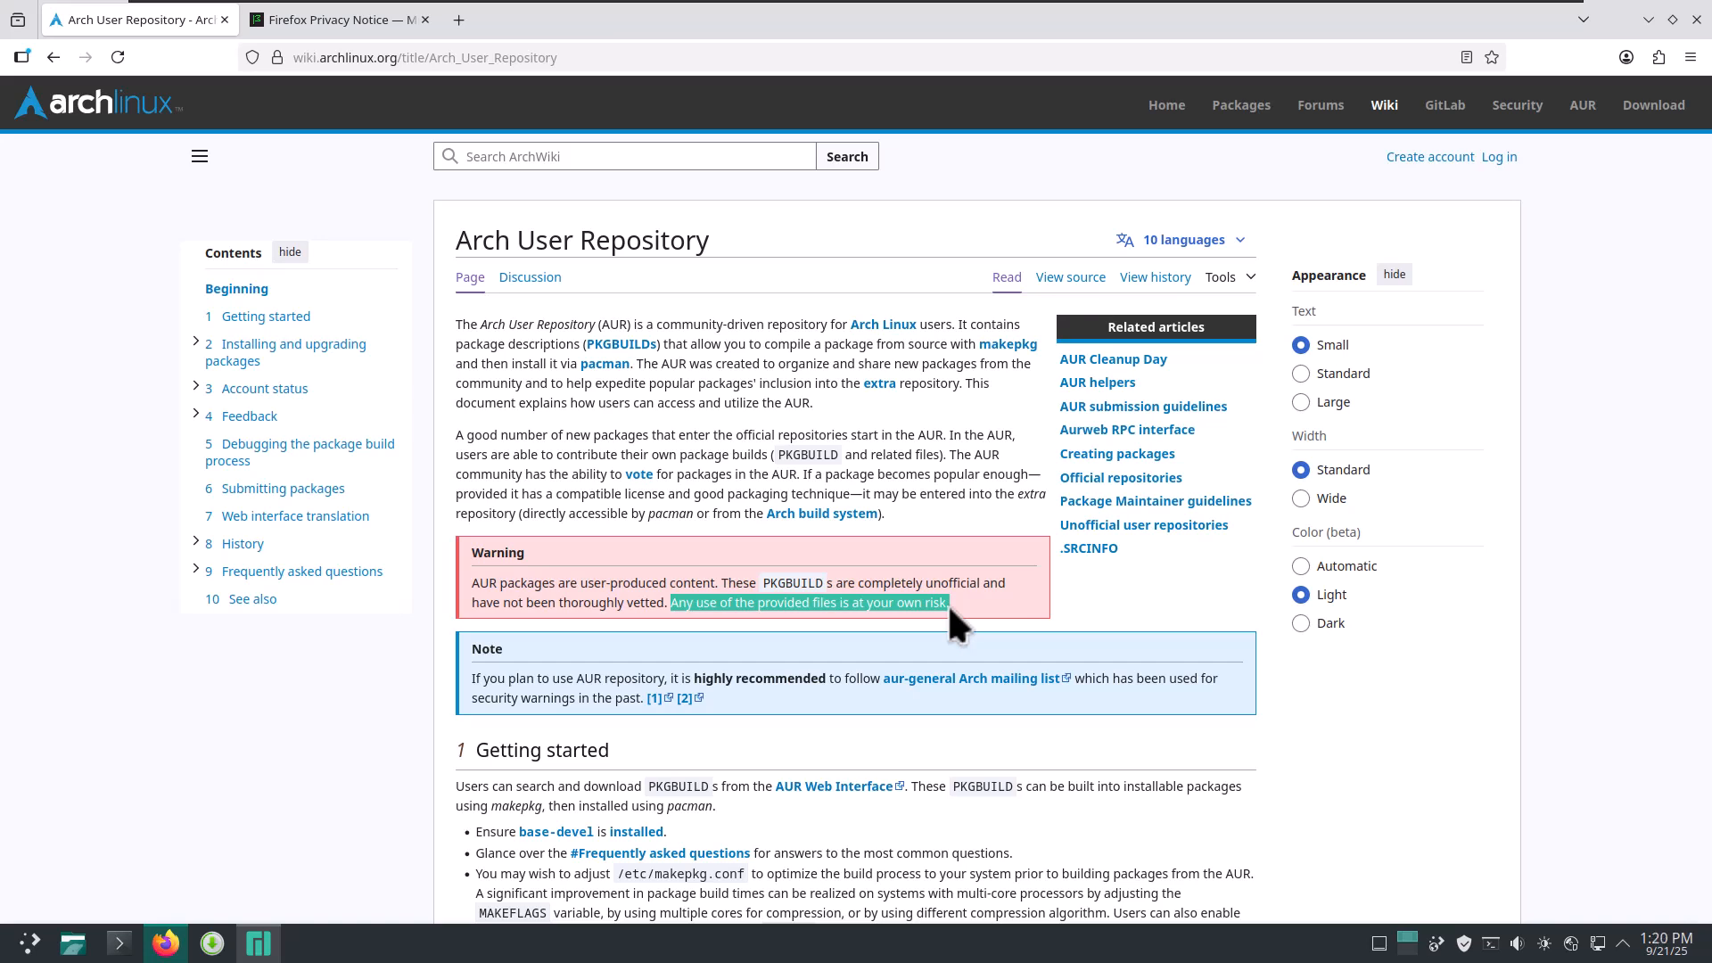
mouse_move(1075, 617)
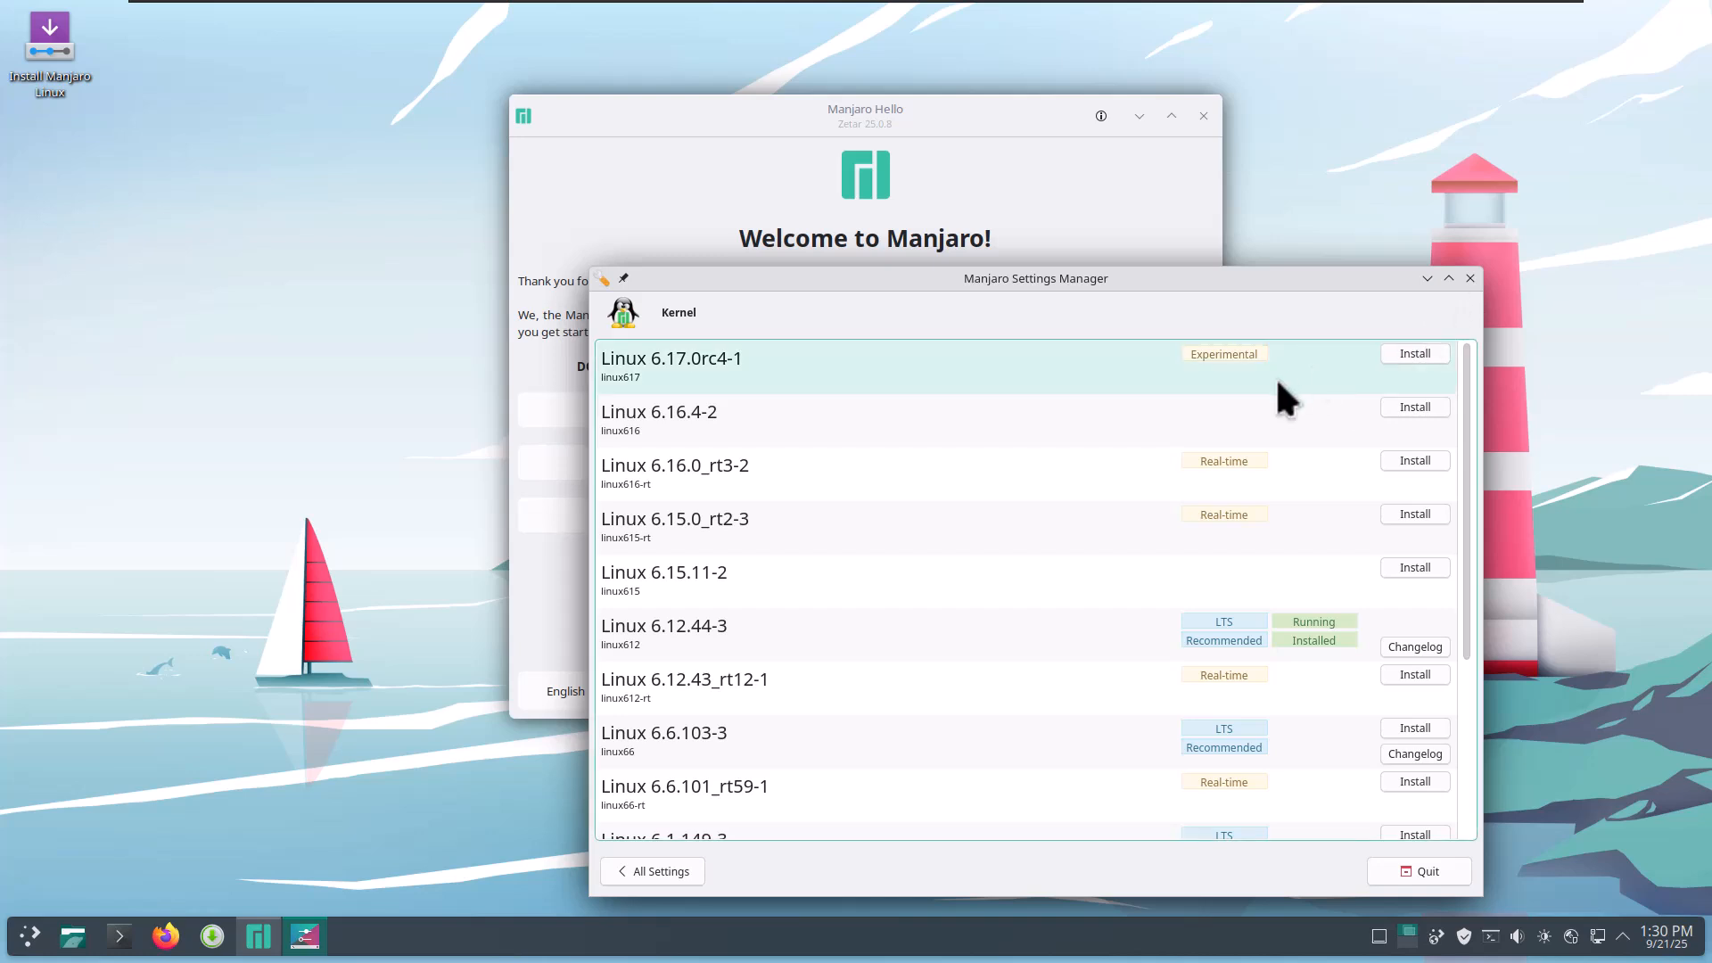
- Return from the Kernel list to the Manjaro Settings Manager overview
click(650, 870)
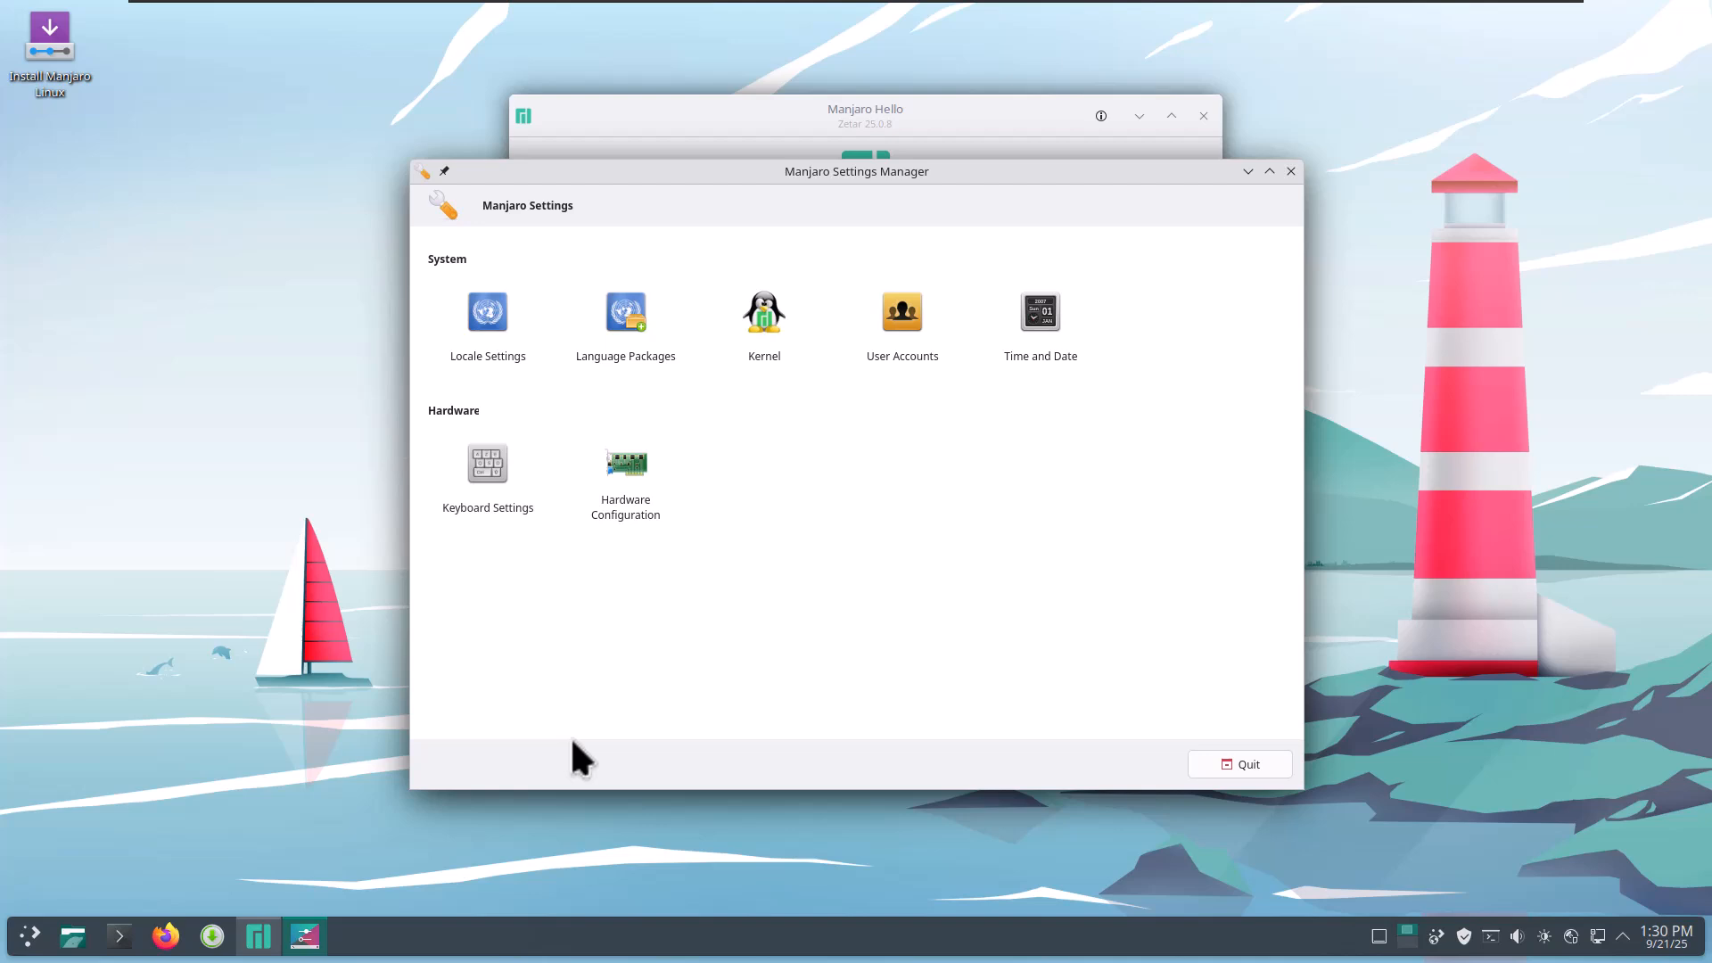
- Open the Hardware Configuration page to view the VMware display drivers
click(624, 462)
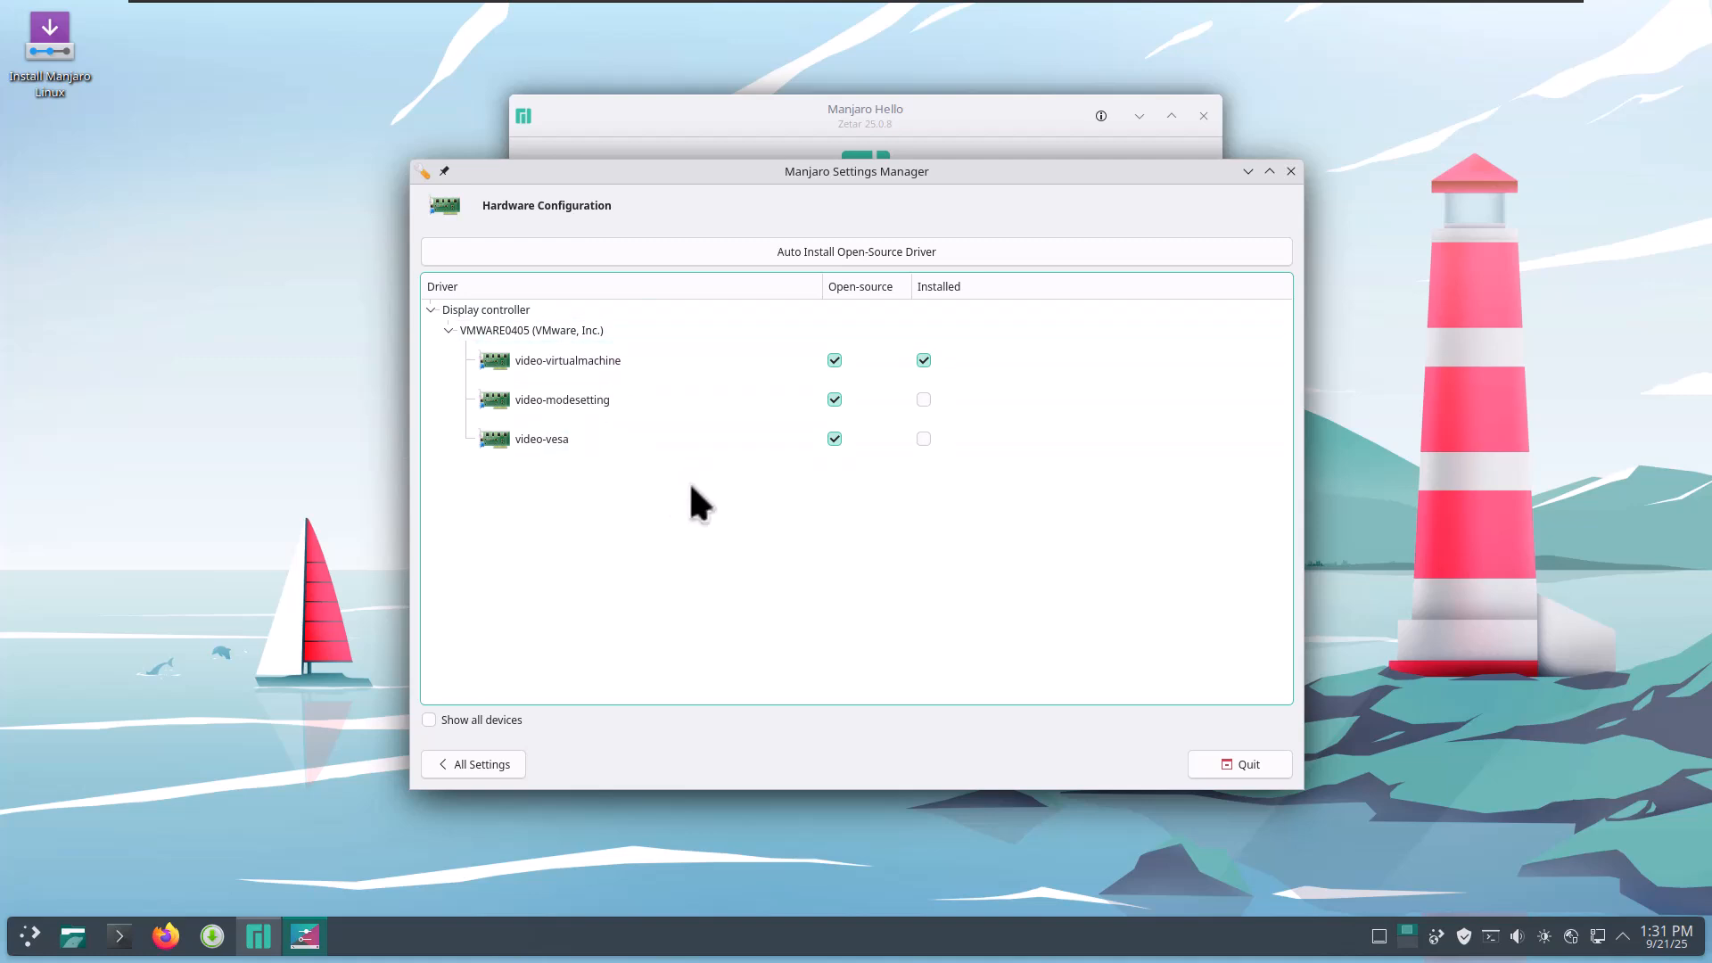